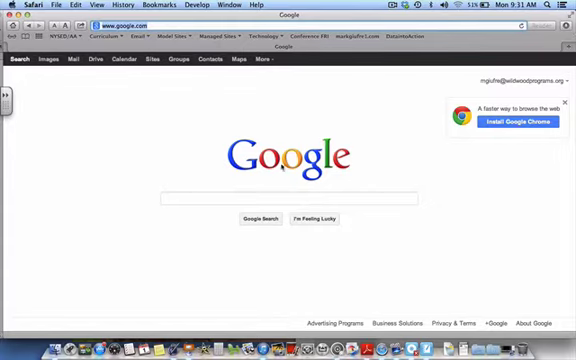
# Navigate Safari from Google to n2y.com/unique.
pyautogui.write('unique/')
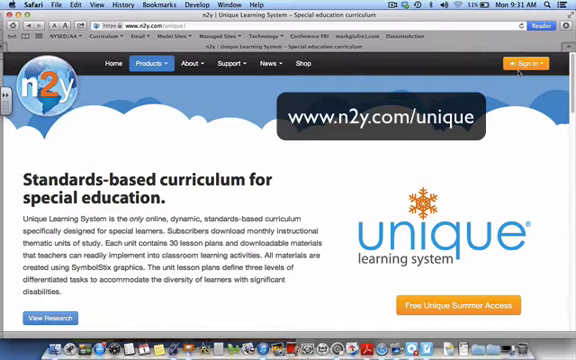
# Sign in with the drisch email and password, then scroll to the Unique, News-2-you, SymbolStix options.
pyautogui.click(526, 64)
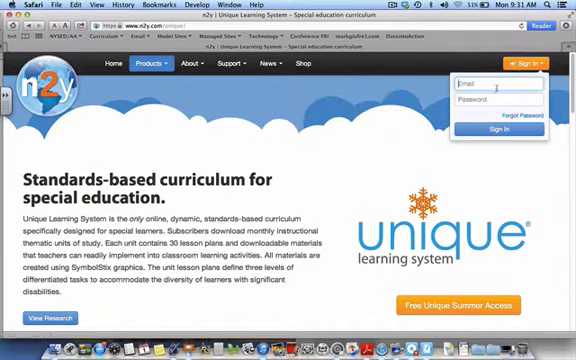
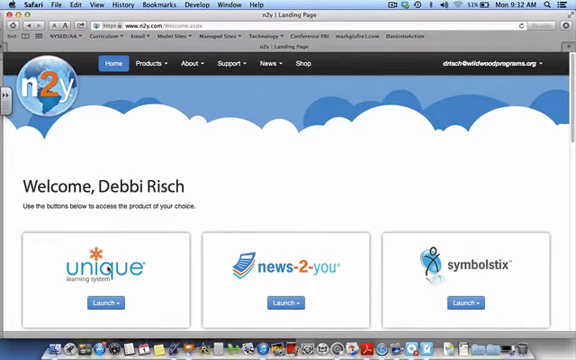
pyautogui.scroll(-3)
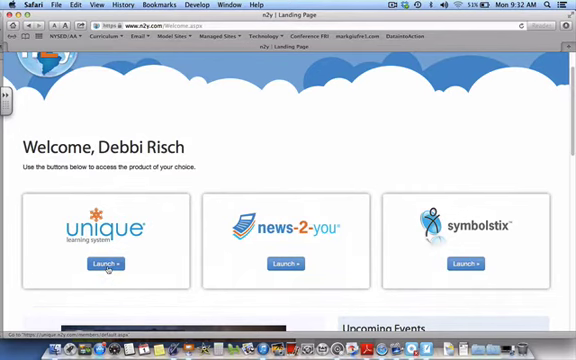
# Launch Unique and list next month's Middle School summer lessons on the ULS Dashboard.
pyautogui.click(110, 263)
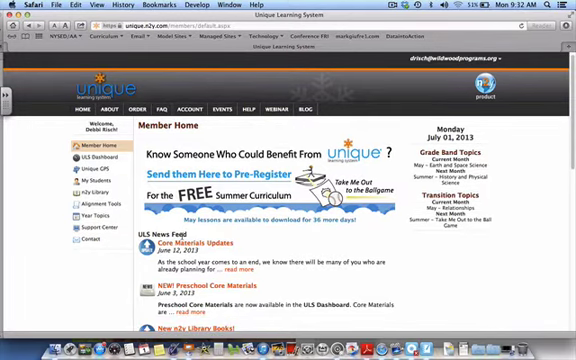
pyautogui.scroll(-3)
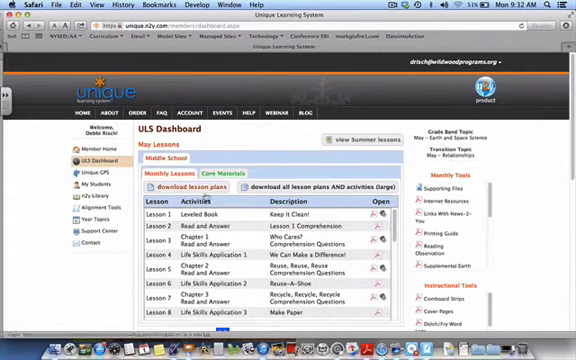
pyautogui.scroll(-3)
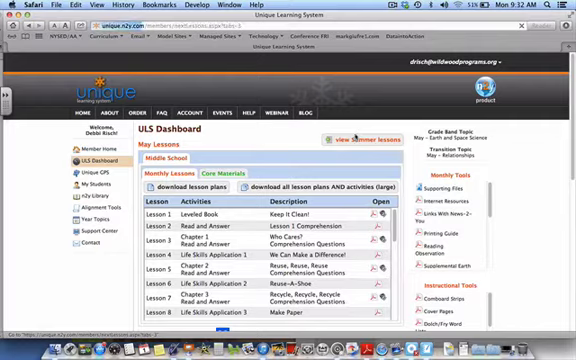
pyautogui.click(366, 138)
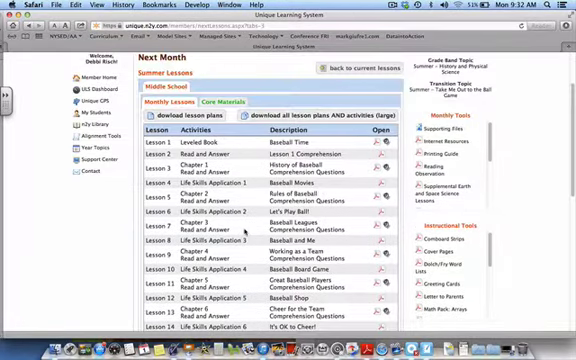
# Scroll the Lesson 1 PDF to page 10, where Nick is ready for baseball.
pyautogui.scroll(-3)
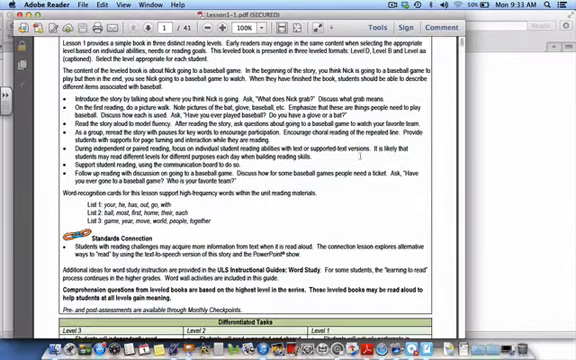
pyautogui.scroll(-3)
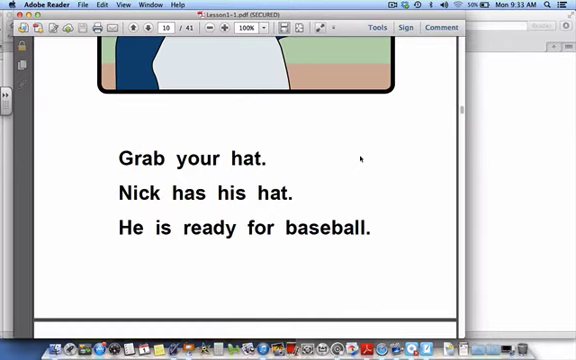
pyautogui.scroll(-3)
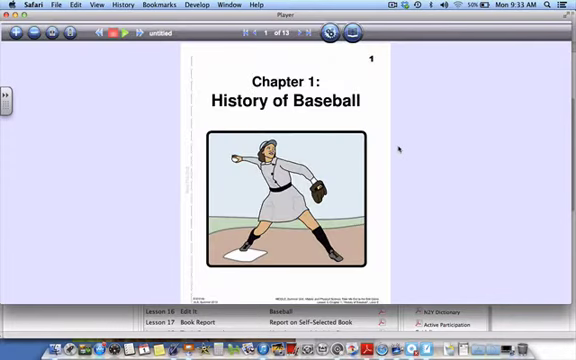
pyautogui.moveTo(258, 118)
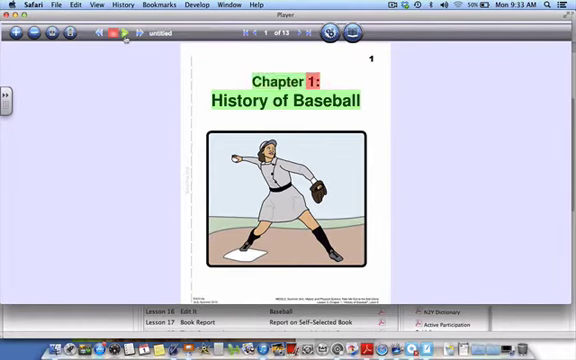
# Play the Chapter 1 'History of Baseball' book aloud in the Player with word highlighting.
pyautogui.doubleClick(333, 100)
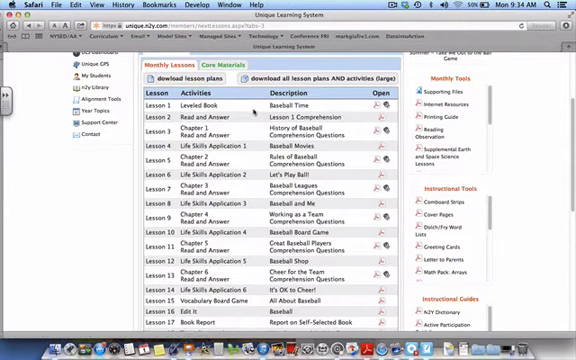
# Run a keyword search for 'community' across the n2y Online Library.
pyautogui.scroll(-3)
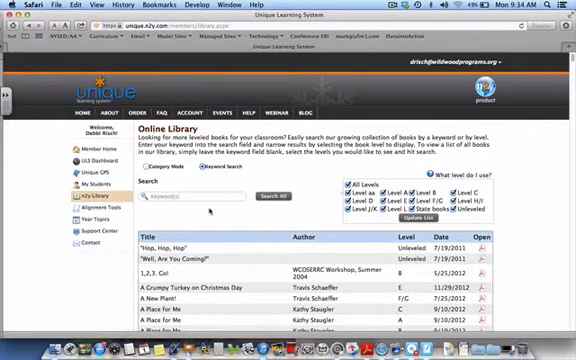
pyautogui.scroll(-3)
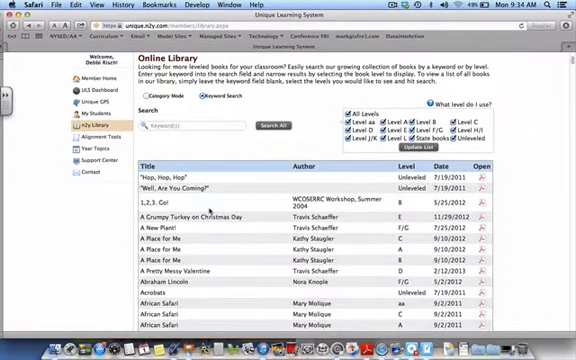
pyautogui.scroll(-3)
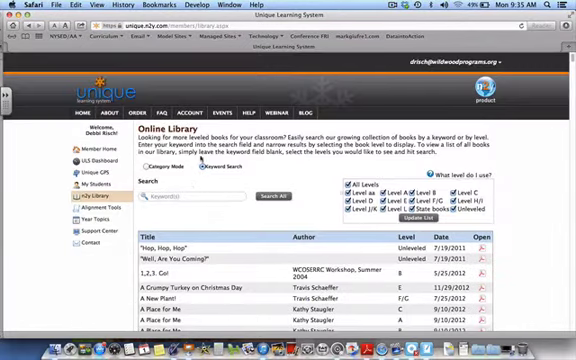
pyautogui.write('community')
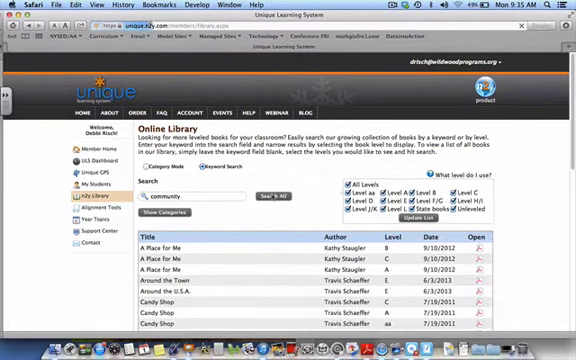
pyautogui.scroll(-3)
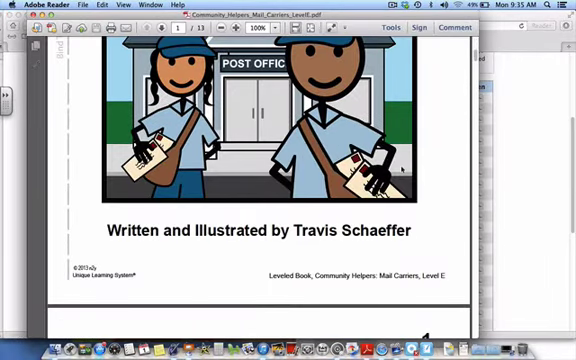
# Scroll the Mail Carriers Level E book down to its communication board page.
pyautogui.scroll(-3)
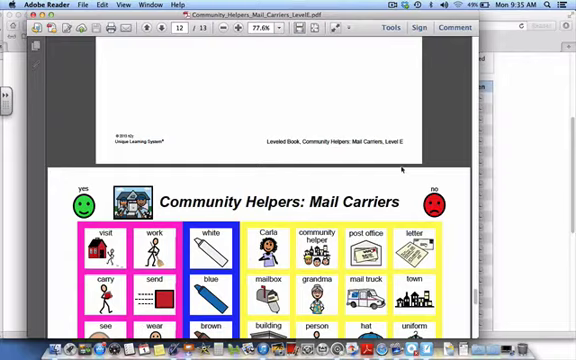
pyautogui.scroll(-3)
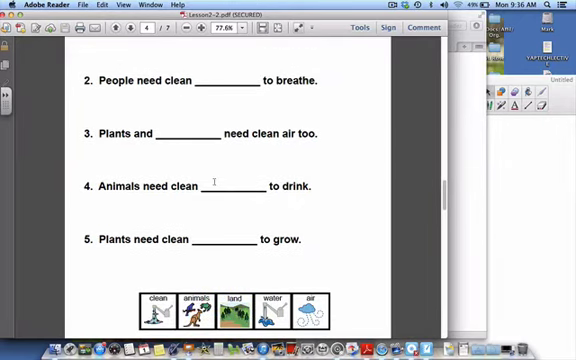
# Scroll Lesson2-2.pdf to the fill-in-the-blank worksheet page with its word bank.
pyautogui.scroll(-3)
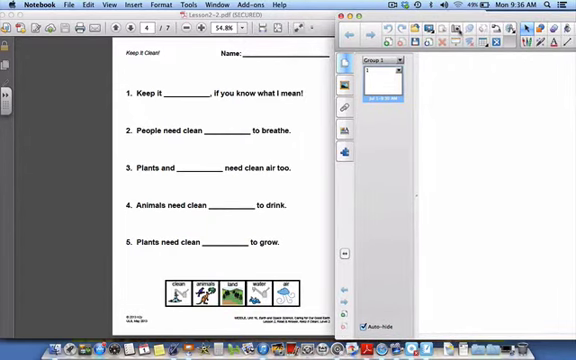
pyautogui.moveTo(500, 33)
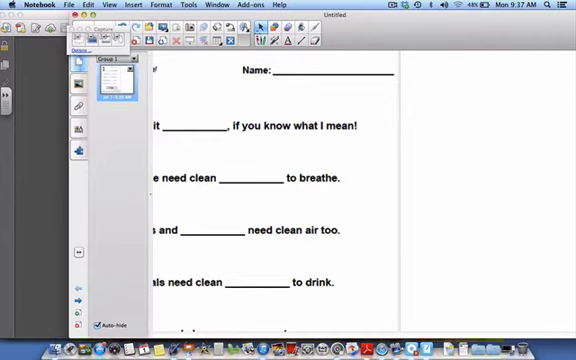
# Enlarge SMART Notebook over Adobe Reader so the Keep it Clean! worksheet fills the screen.
pyautogui.scroll(-3)
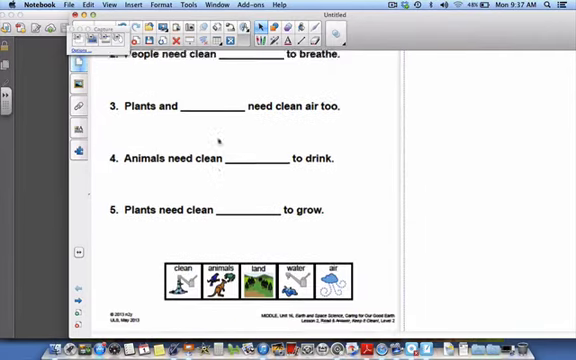
pyautogui.scroll(3)
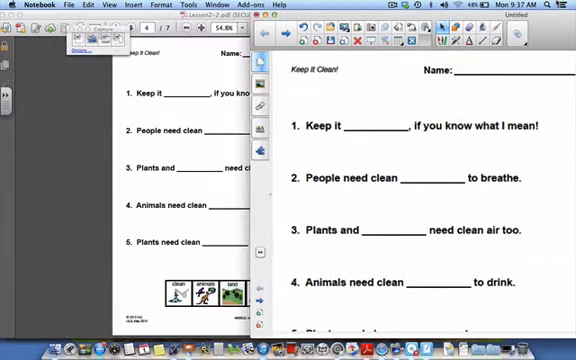
pyautogui.scroll(-3)
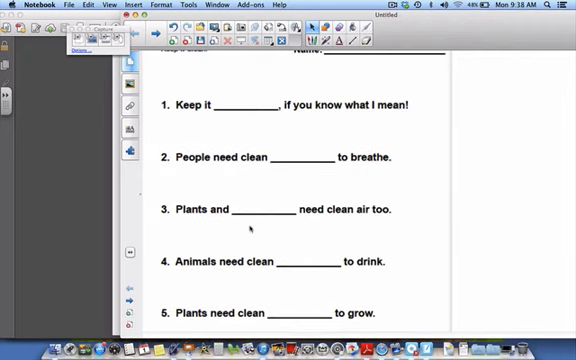
# Scroll to the word bank and drop the 'clean' picture into sentence 1's blank.
pyautogui.scroll(-3)
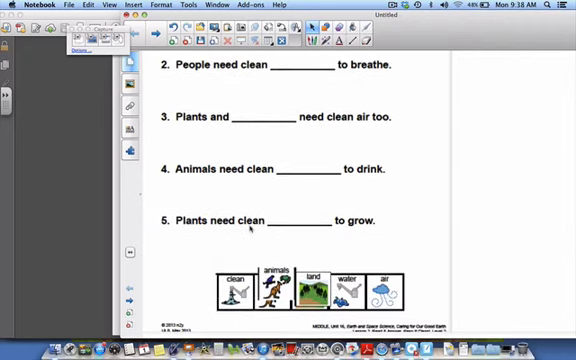
pyautogui.scroll(-3)
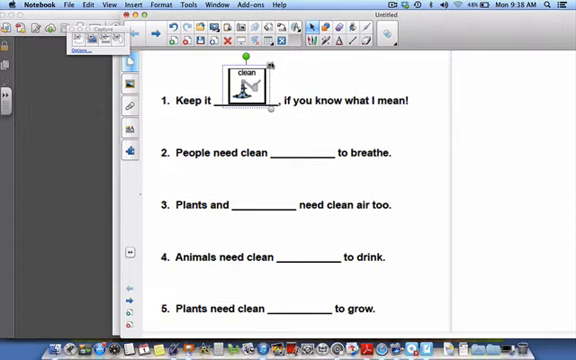
# Record a short sound clip and attach it to the 'clean' picture.
pyautogui.rightClick(237, 87)
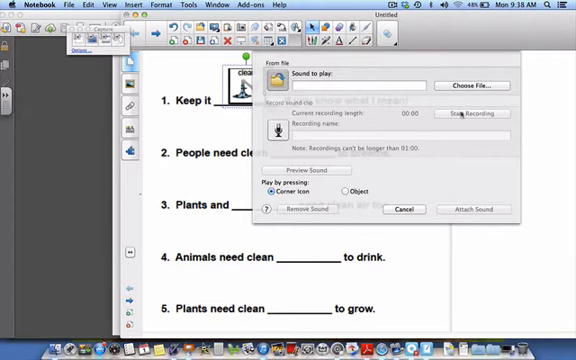
pyautogui.click(470, 114)
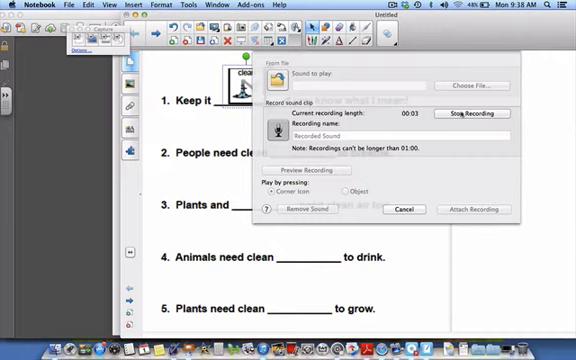
pyautogui.click(467, 114)
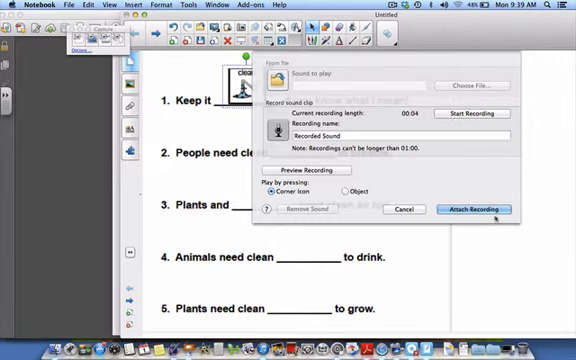
pyautogui.click(491, 208)
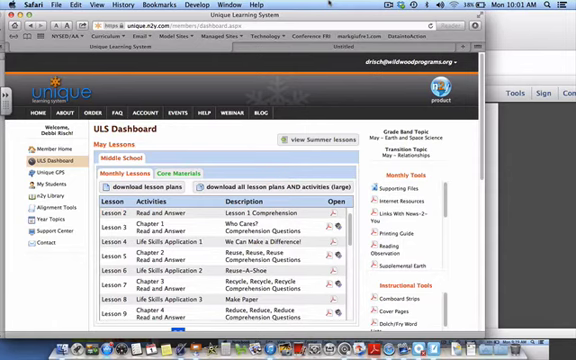
# Scroll the May Middle School lesson list down to Lesson 10.
pyautogui.scroll(-3)
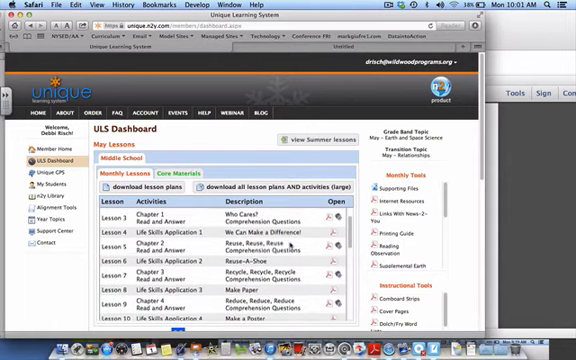